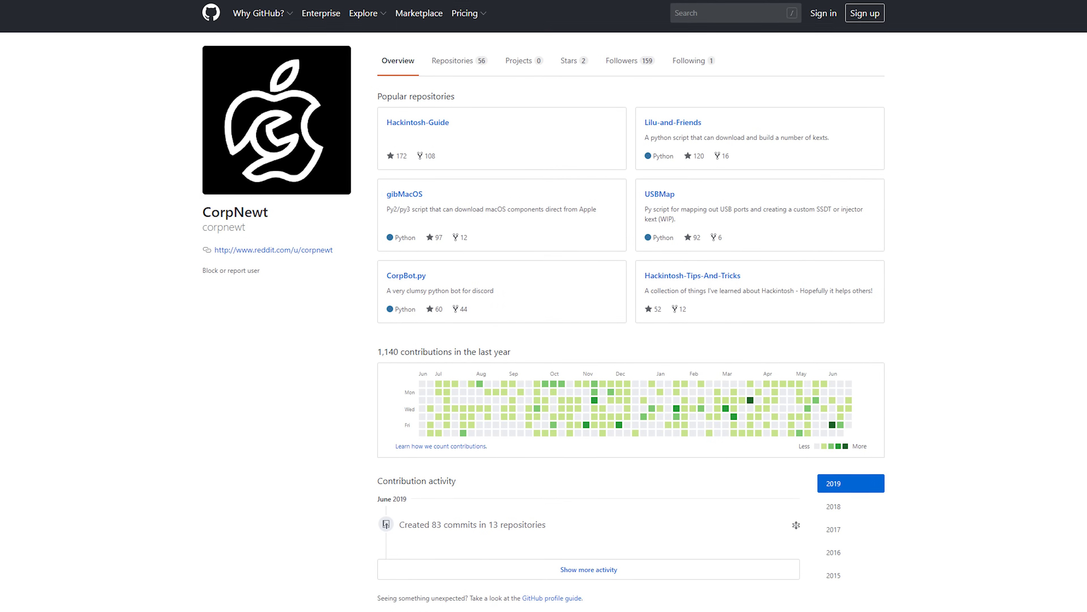
- Scroll the gibMacOS GitHub repository page to review the project files
scroll(down, 3)
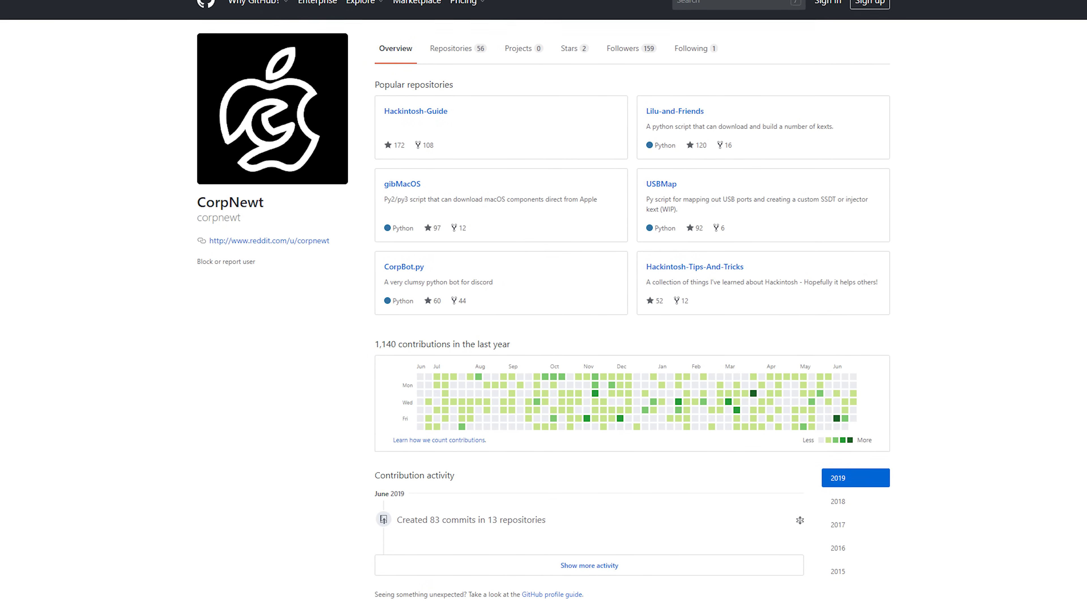
scroll(up, 3)
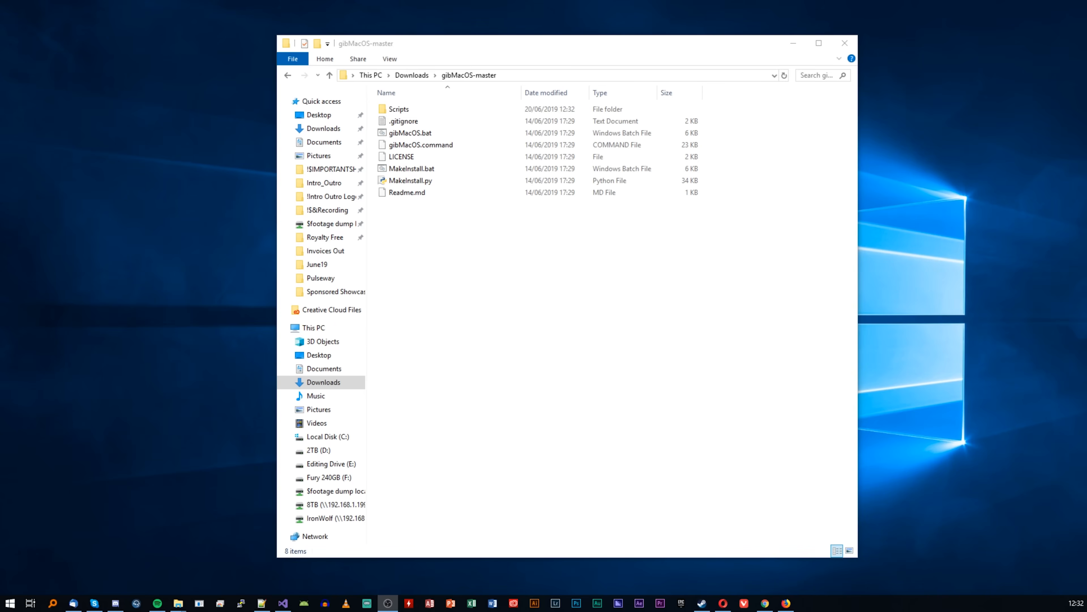
- Run gibMacOS.bat and choose product 1, macOS Mojave 10.14.5 (18F203), to download it
click(410, 132)
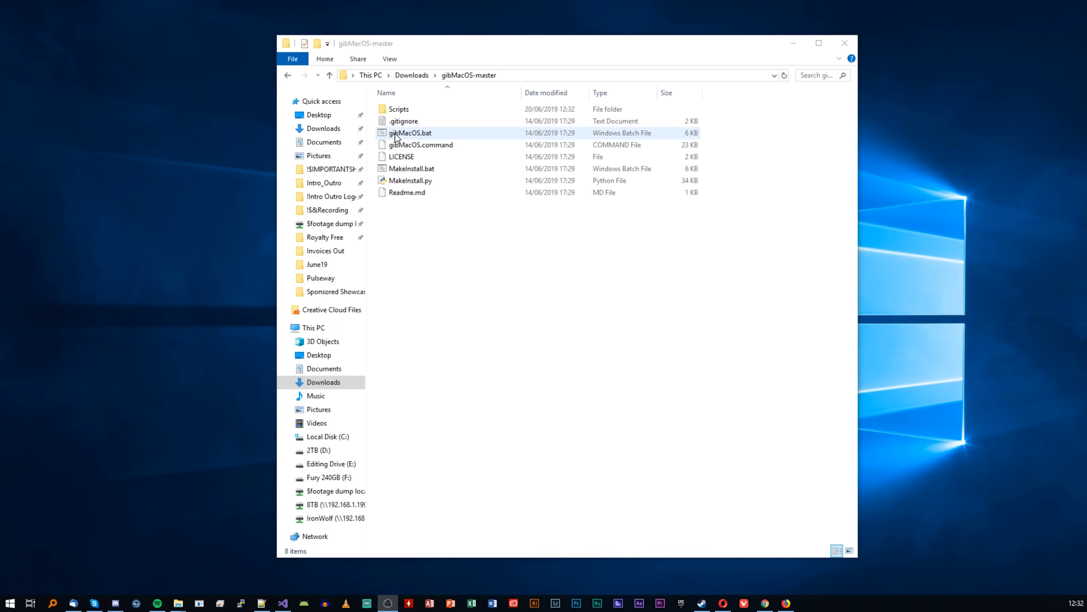
click(410, 132)
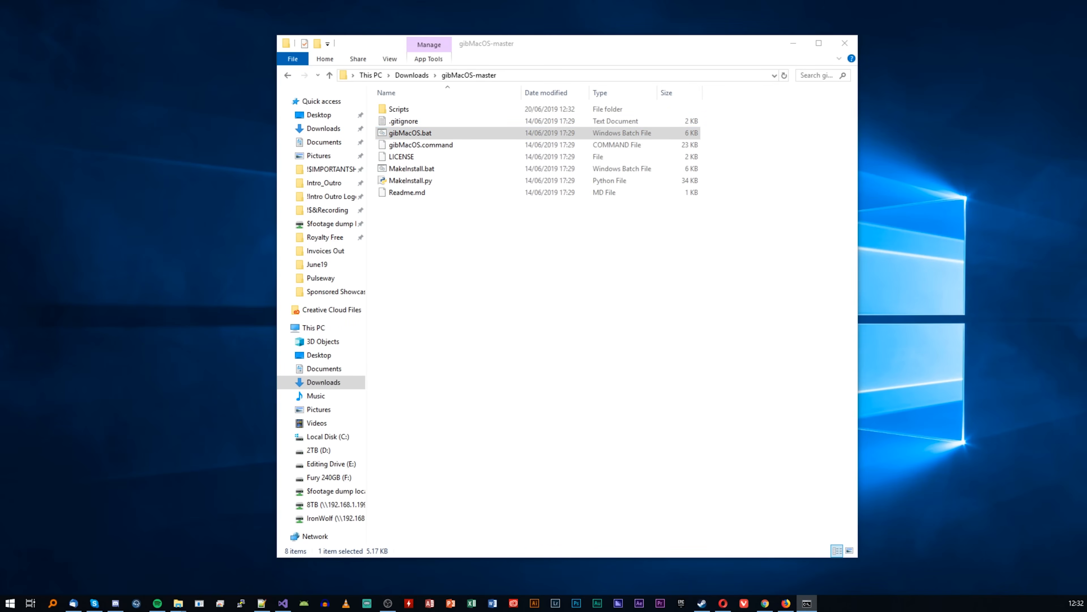
double_click(410, 132)
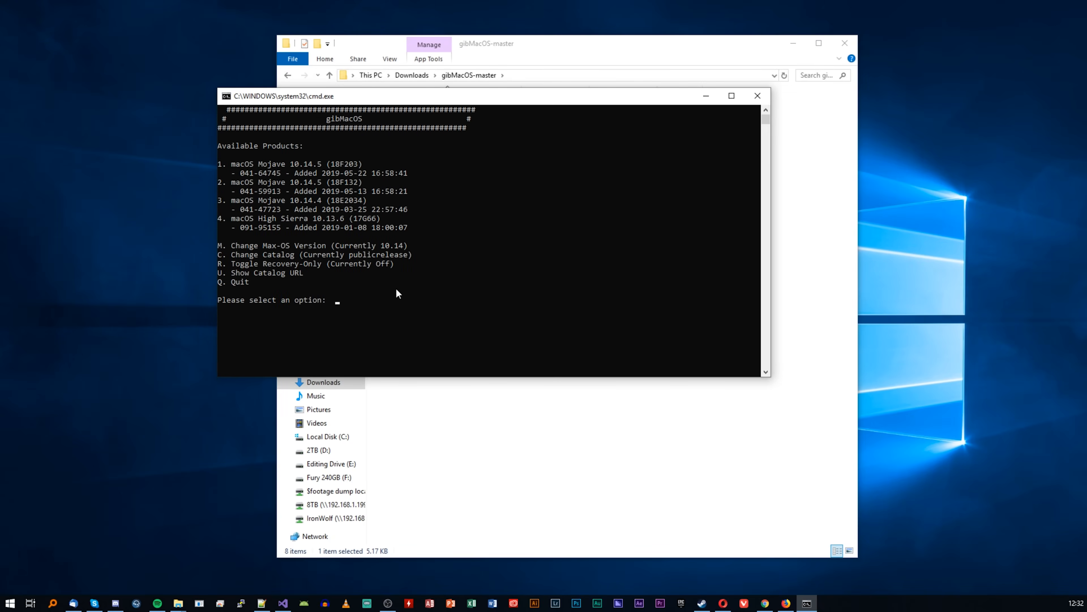
text(1)
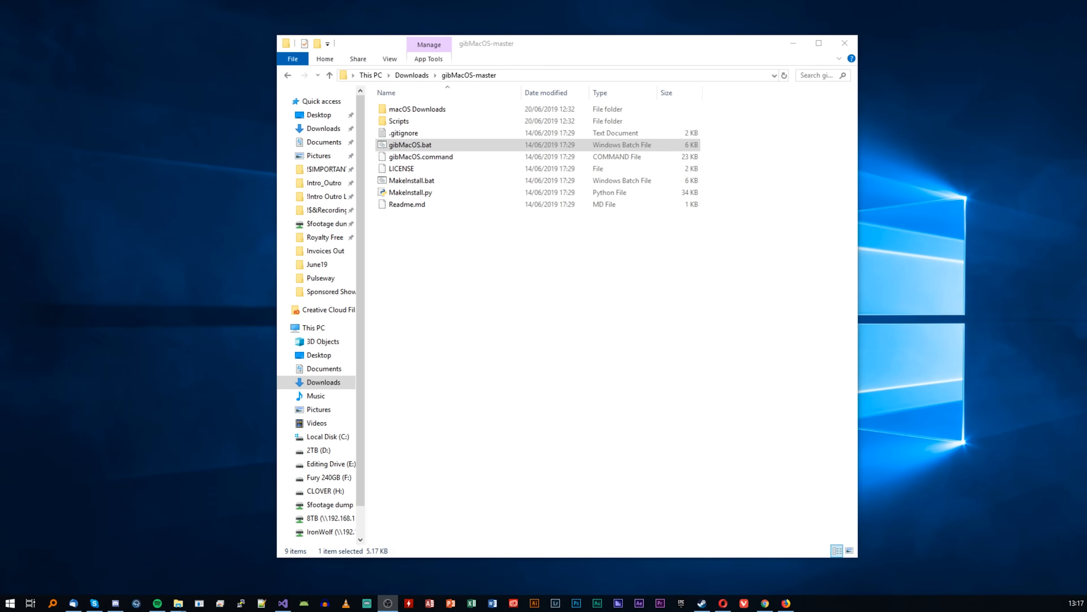
- Run MakeInstall.bat, select drive 5 (16 GB Corsair Voyager) and confirm erasing it with y
click(411, 180)
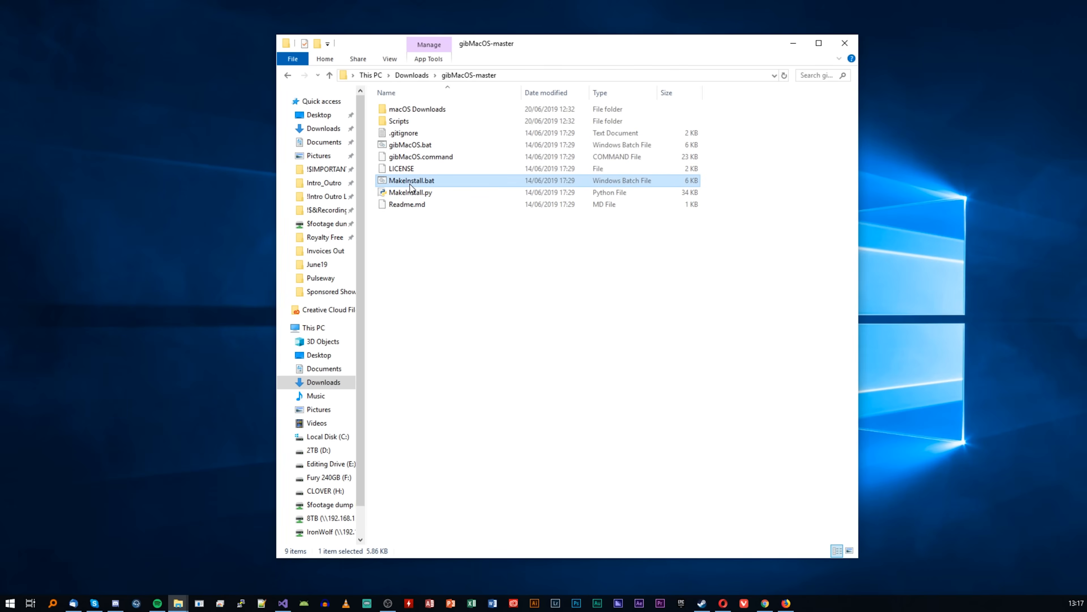
double_click(411, 180)
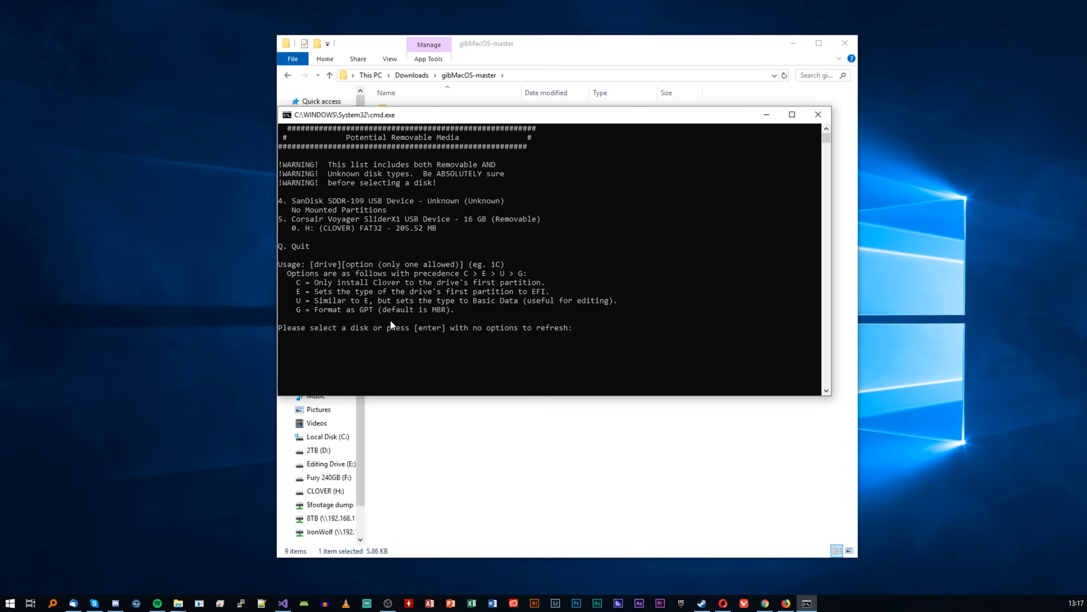
mouse_move(598, 333)
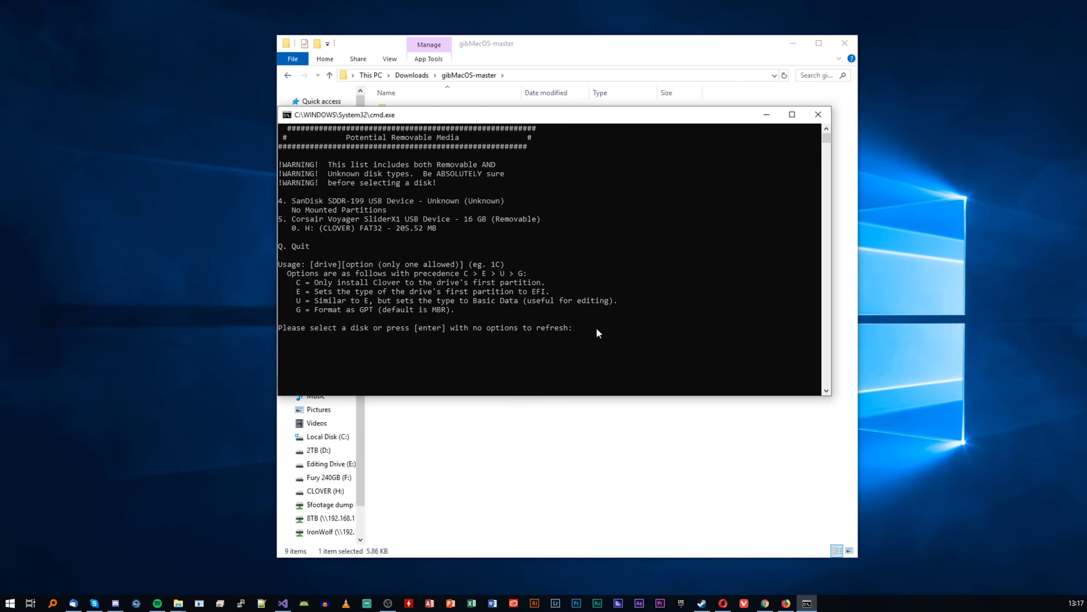
mouse_move(285, 226)
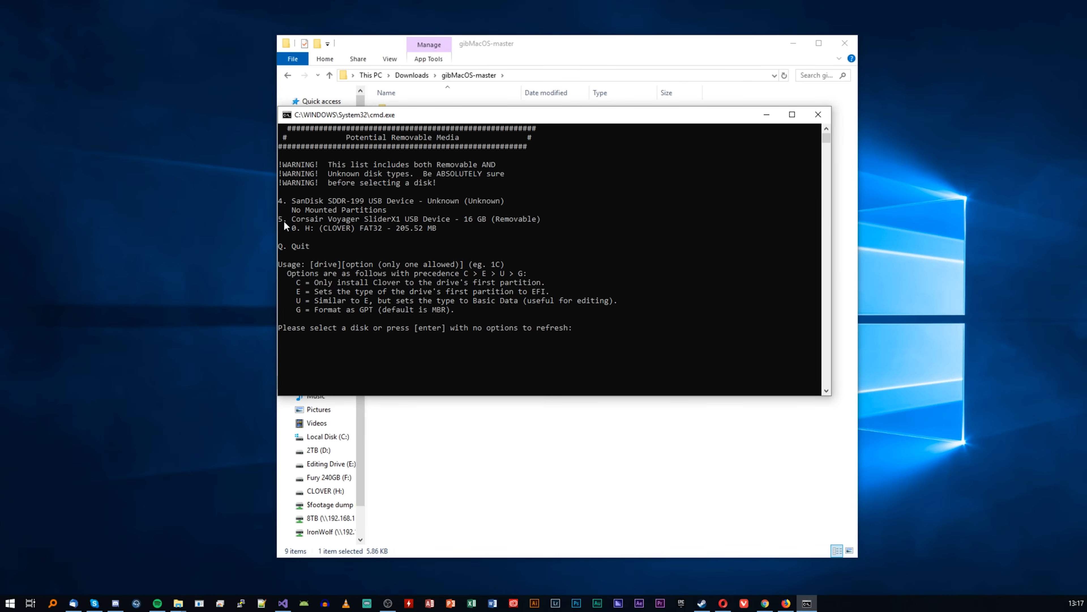
text(5)
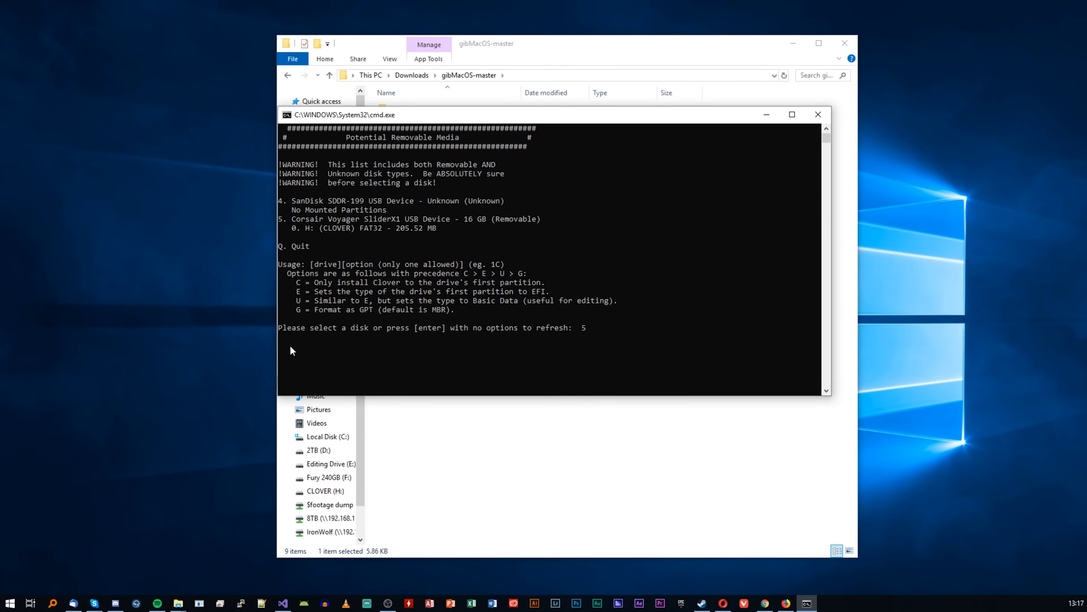
mouse_move(211, 328)
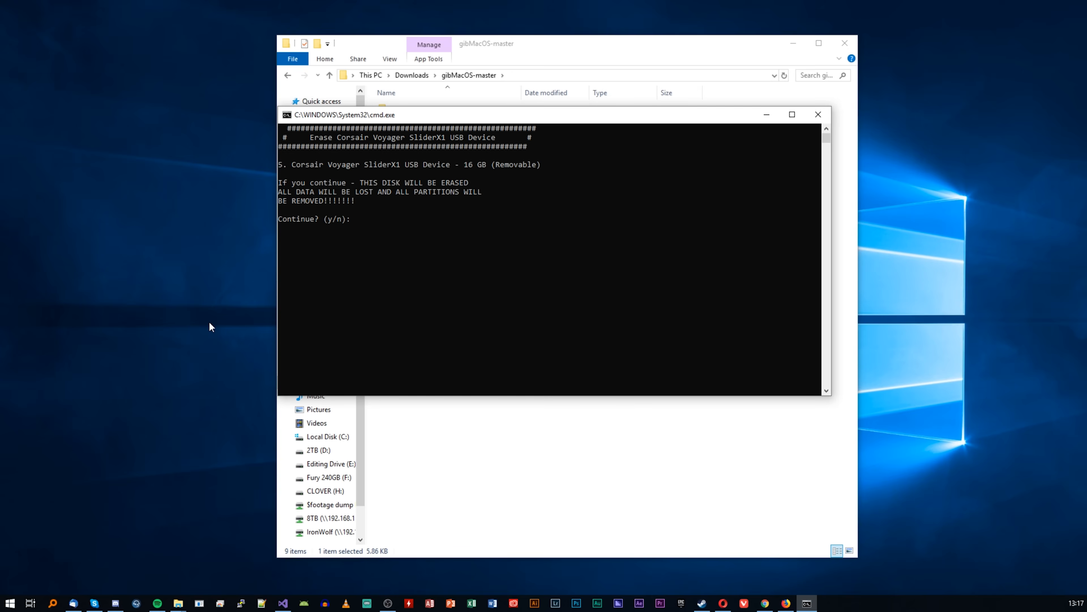
text(y)
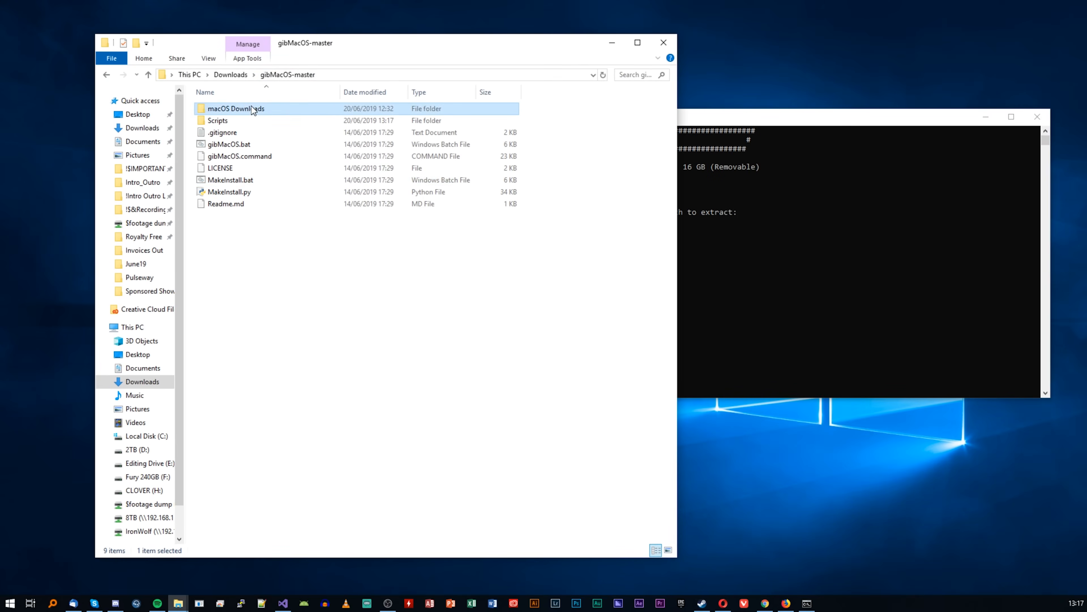
- Enter the Mojave 041-64745 download folder path plus RecoveryHDMetaDmg.pkg at MakeInstall's recovery package prompt
double_click(235, 109)
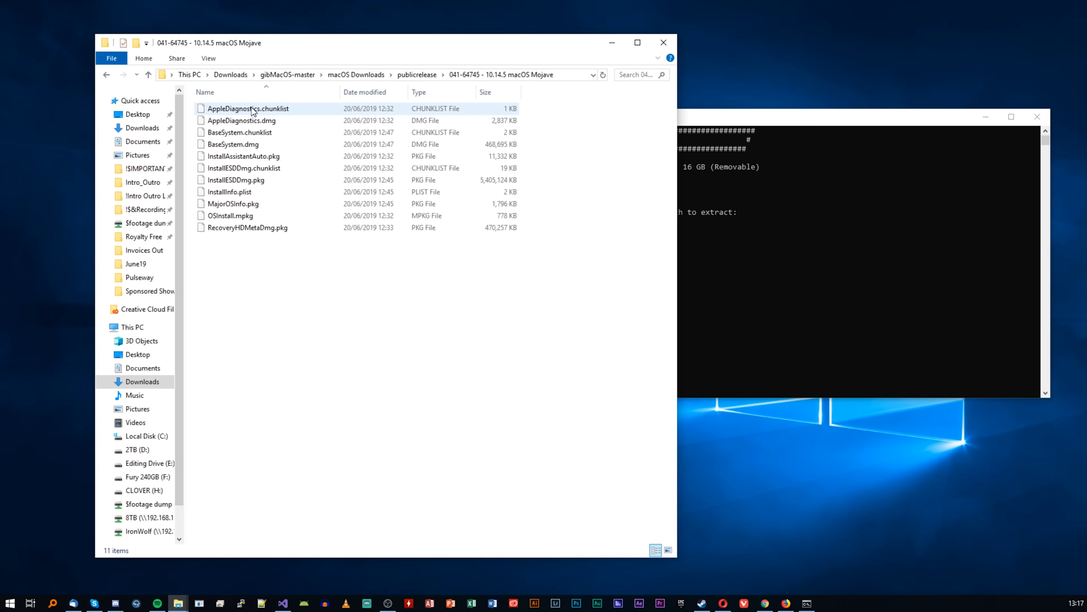
click(248, 228)
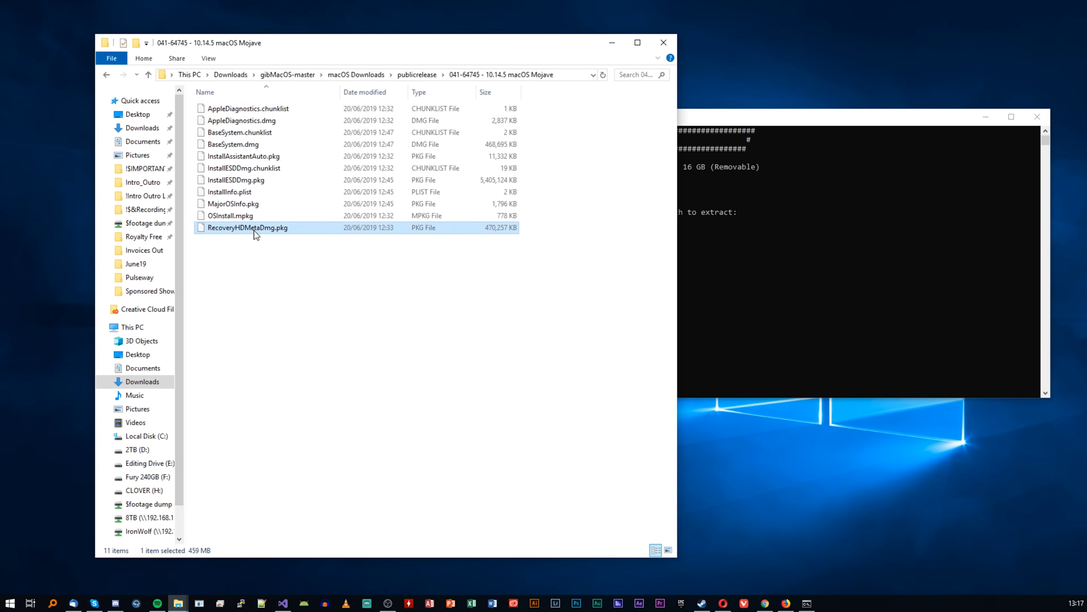
mouse_move(595, 78)
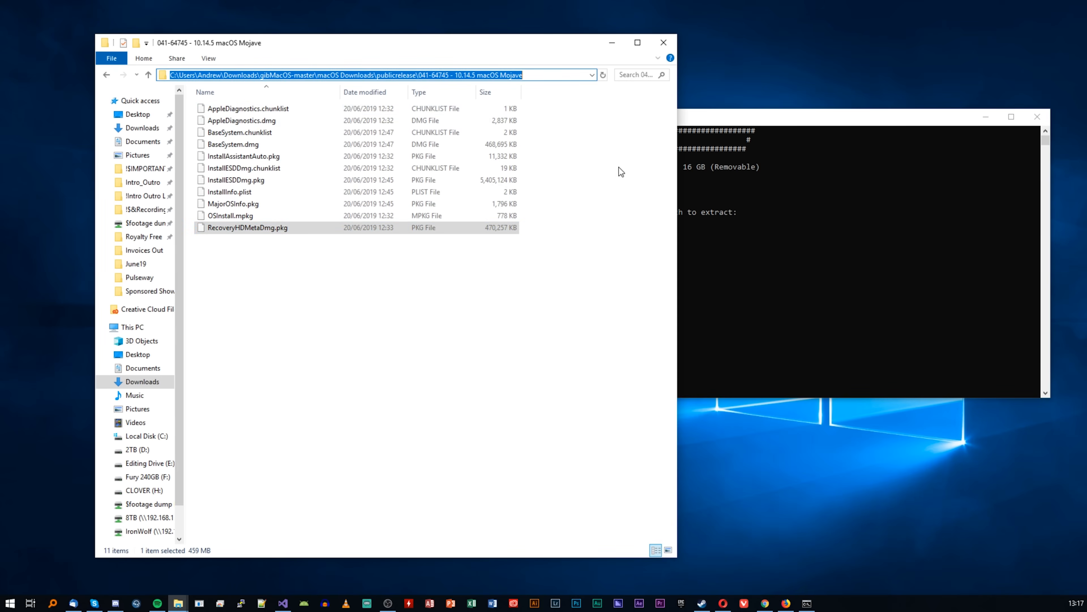
click(728, 253)
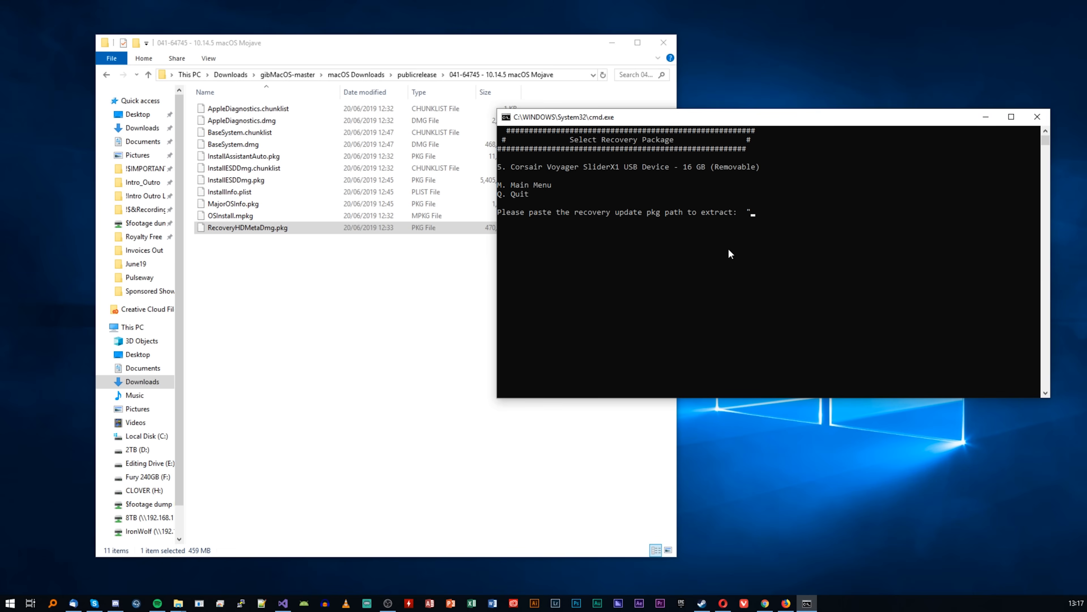
text(C:\Users\Andrew\Downloads\gibMacOS-master\macOS Downloads\publicrelease\041-64745 - 10.14.5 macOS Mojave)
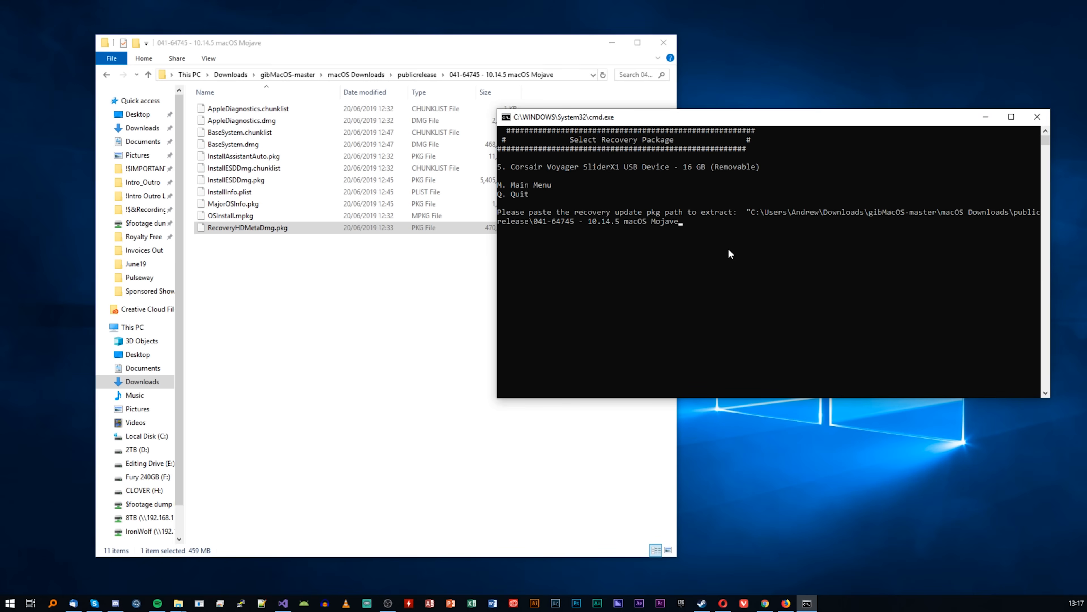
text(Re)
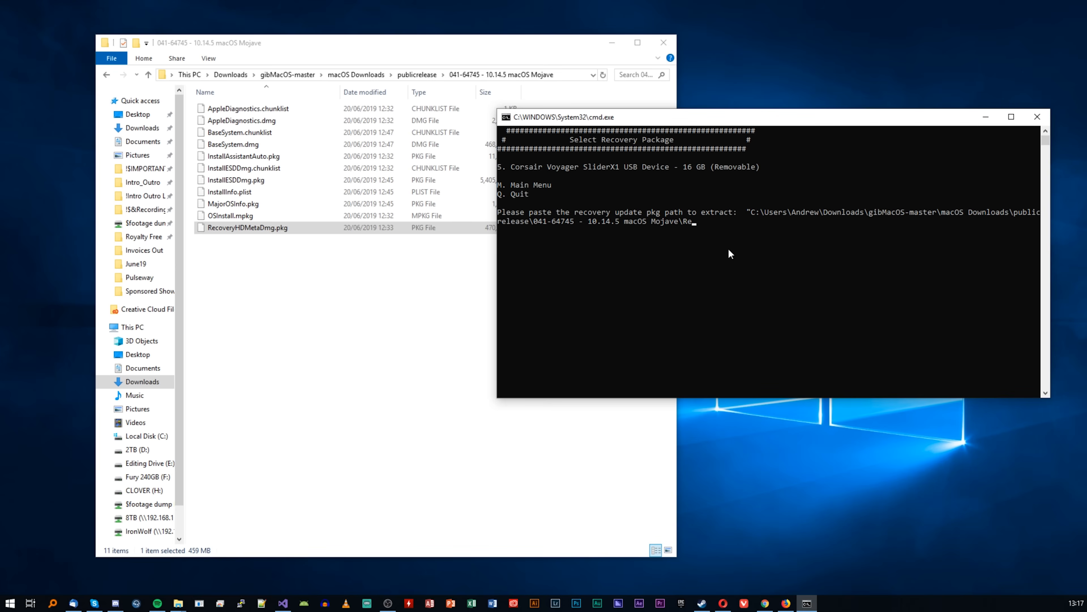